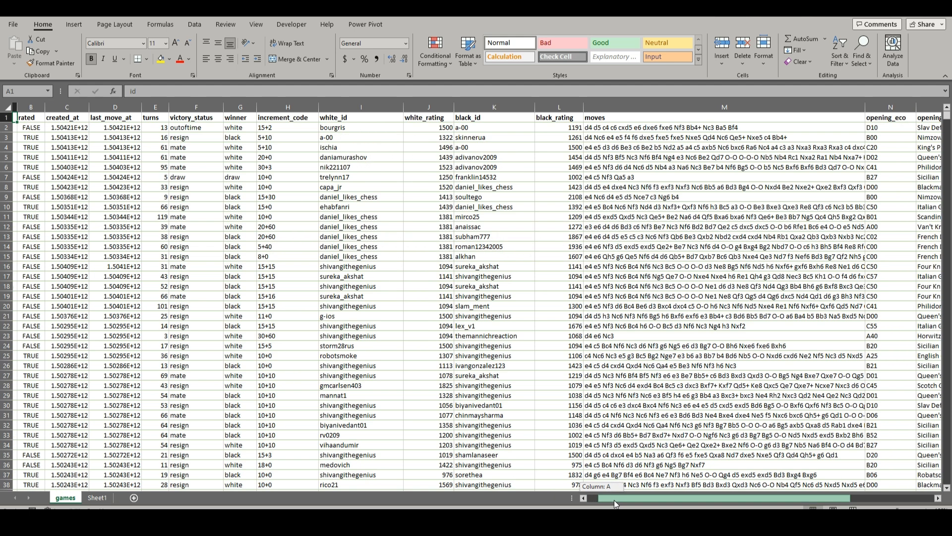
# Step: Inspect the opening_name column by selecting its first several opening names
pyautogui.hscroll(3)
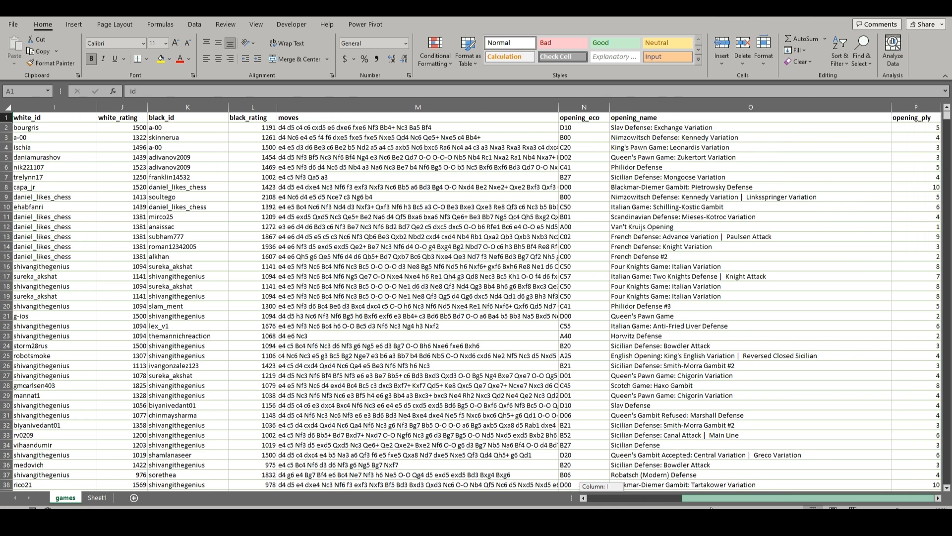
pyautogui.click(750, 107)
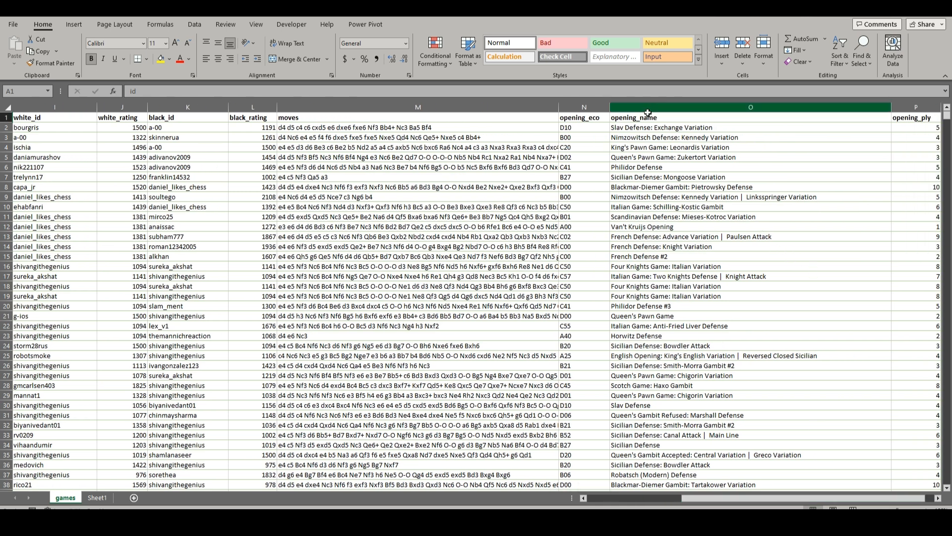
pyautogui.moveTo(749, 127); pyautogui.dragTo(750, 147)
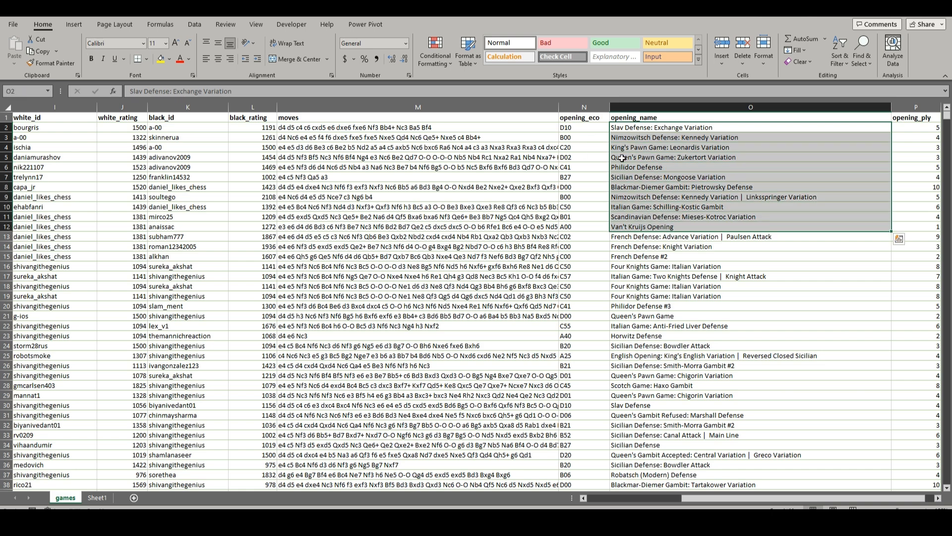
pyautogui.hscroll(-3)
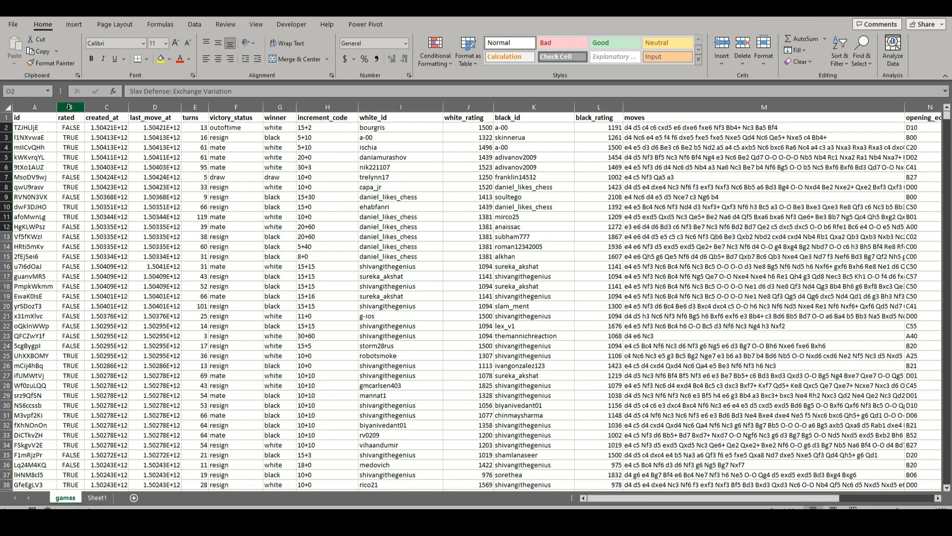
# Step: Delete the created_at, last_move_at, increment_code, white_id and black_id columns
pyautogui.rightClick(107, 117)
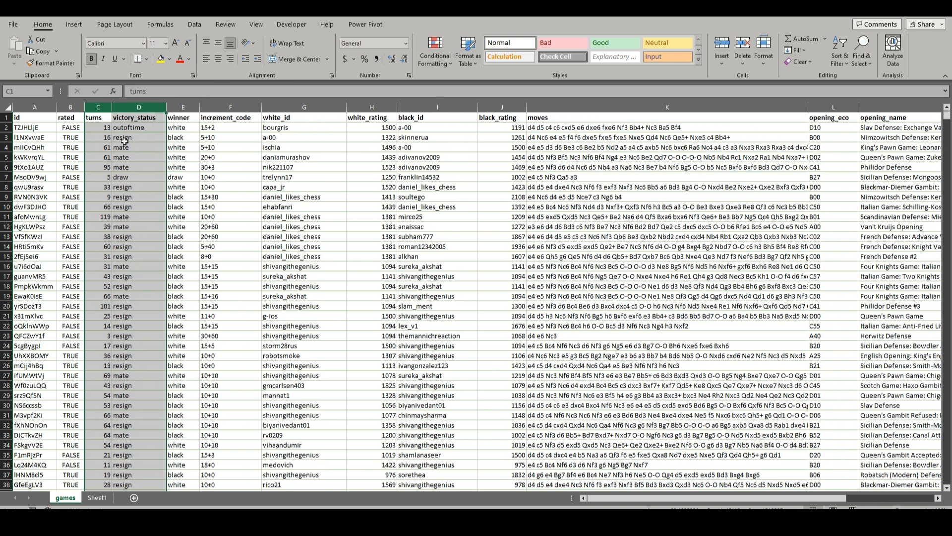
pyautogui.click(139, 117)
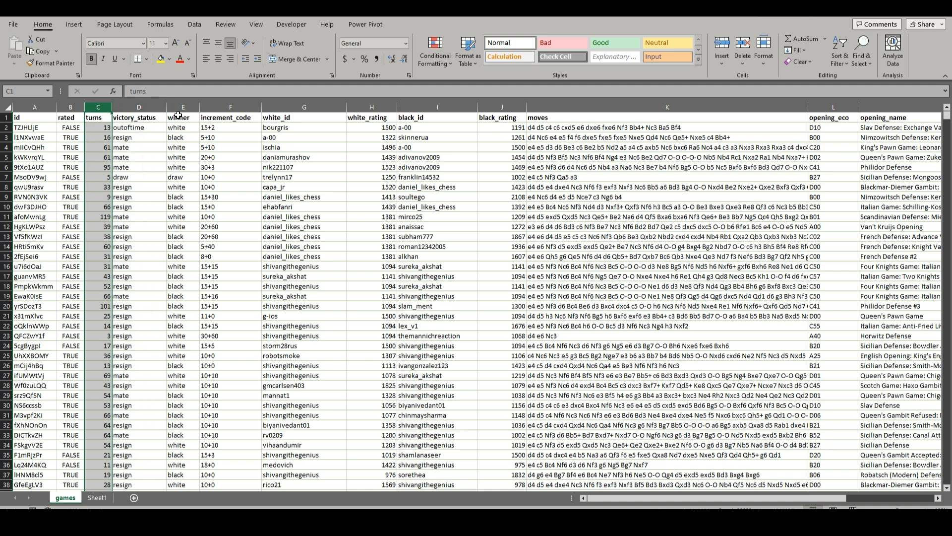
pyautogui.click(230, 108)
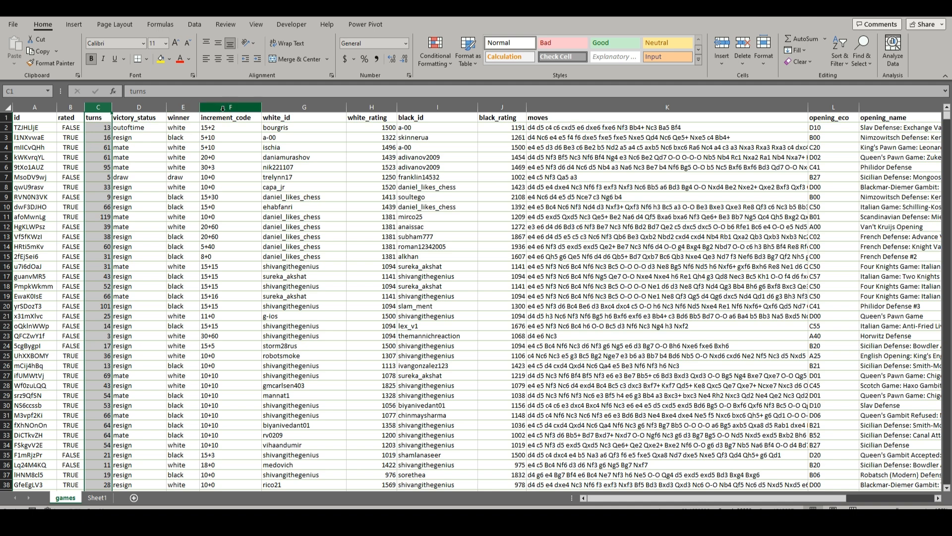
pyautogui.rightClick(230, 117)
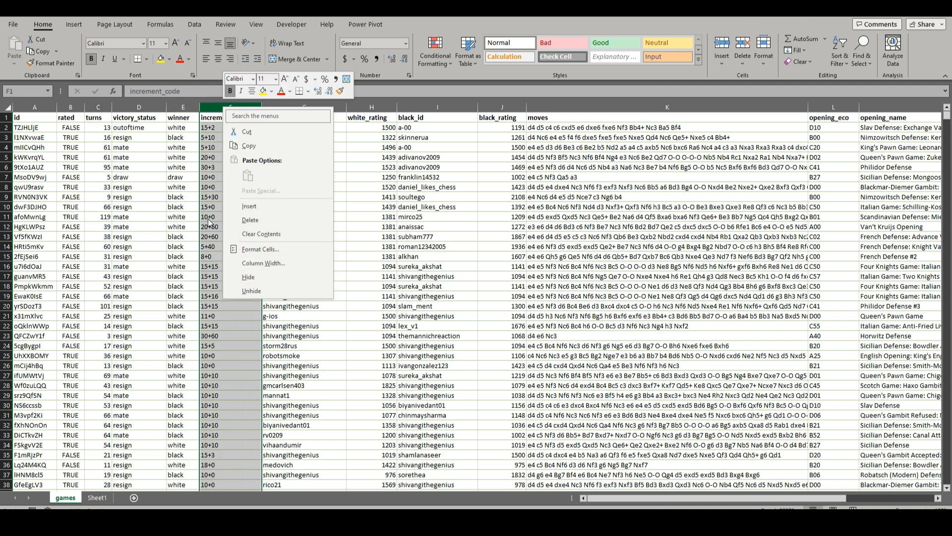
pyautogui.moveTo(242, 199)
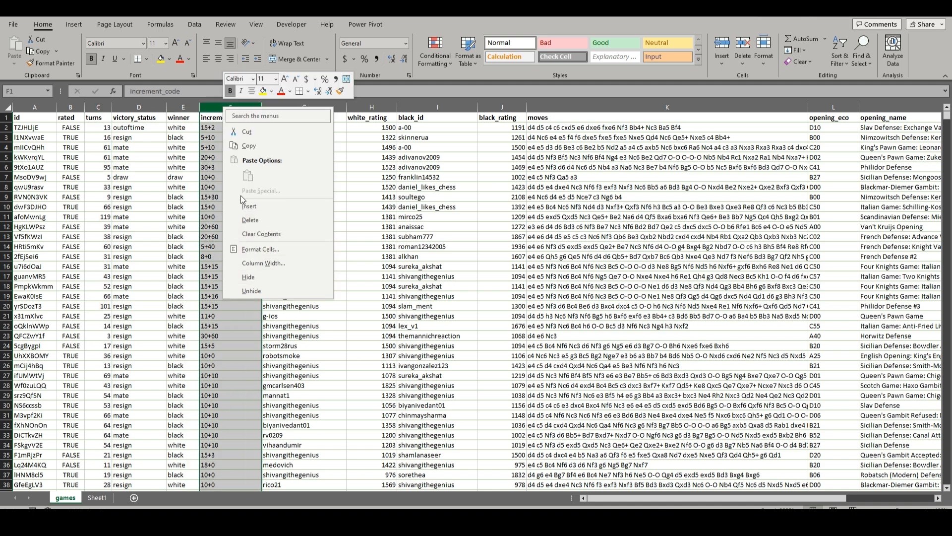
pyautogui.moveTo(249, 219)
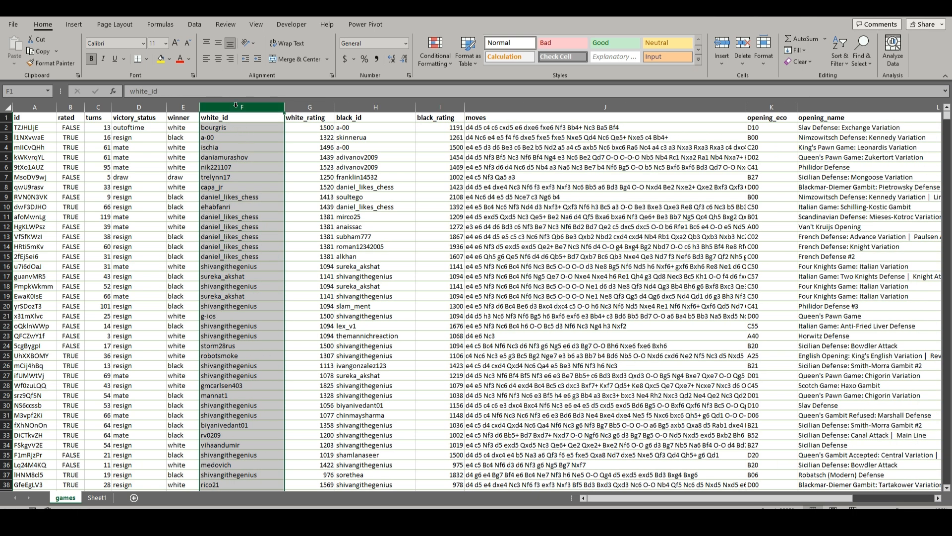
pyautogui.rightClick(375, 108)
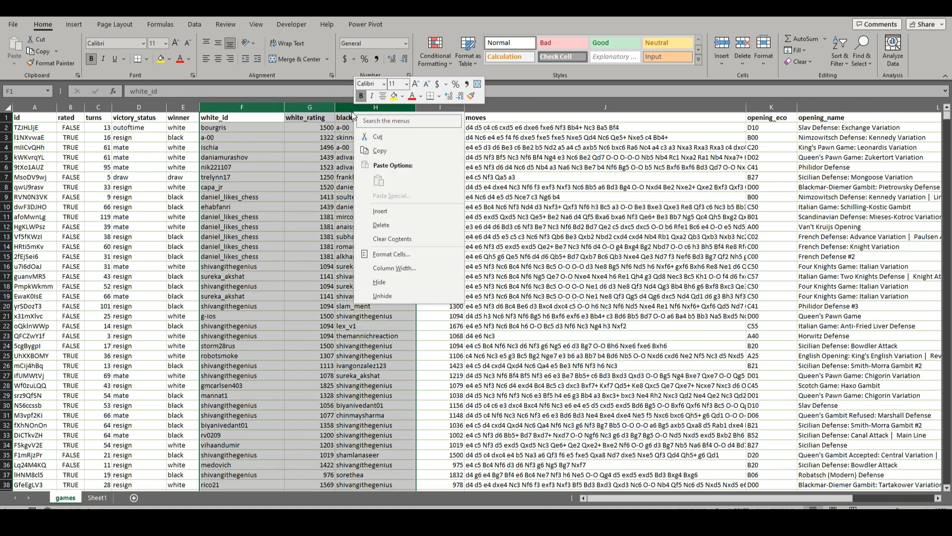
pyautogui.click(241, 108)
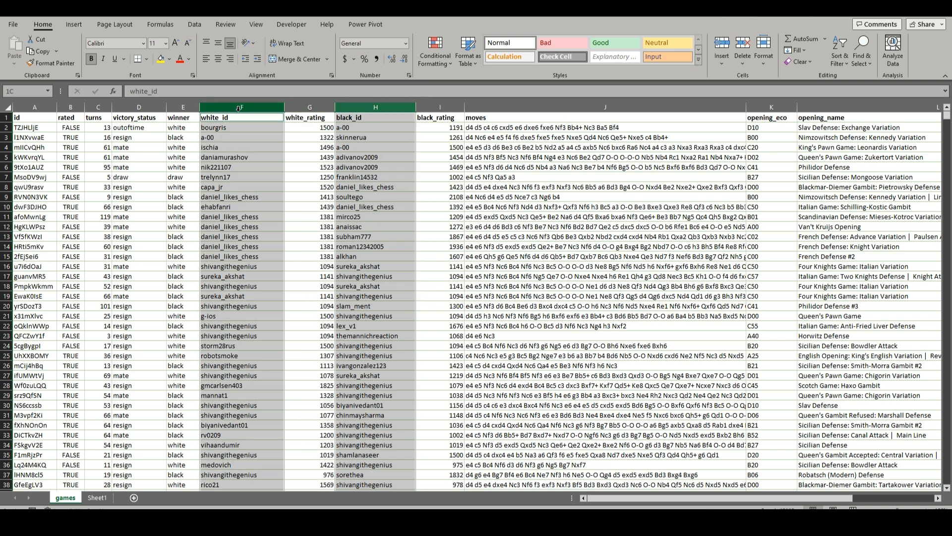
pyautogui.rightClick(241, 107)
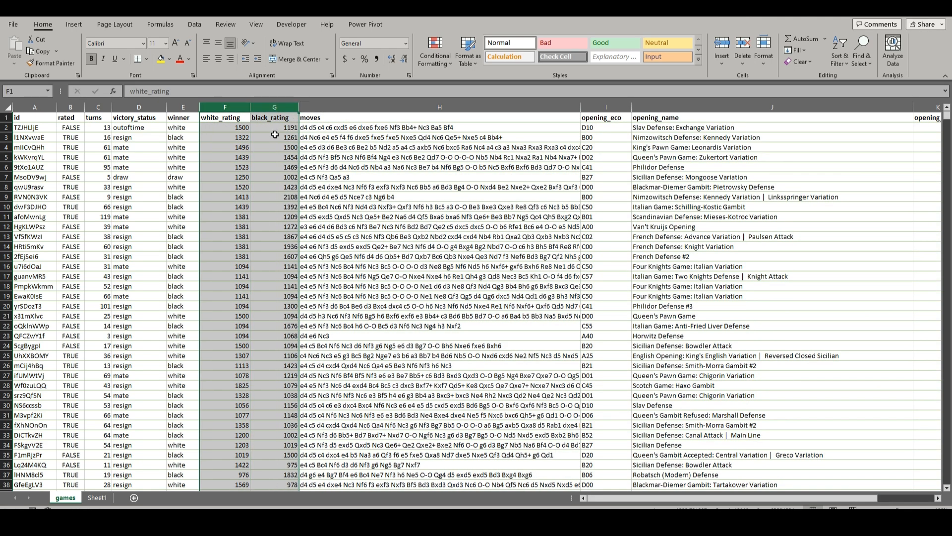
pyautogui.moveTo(345, 153)
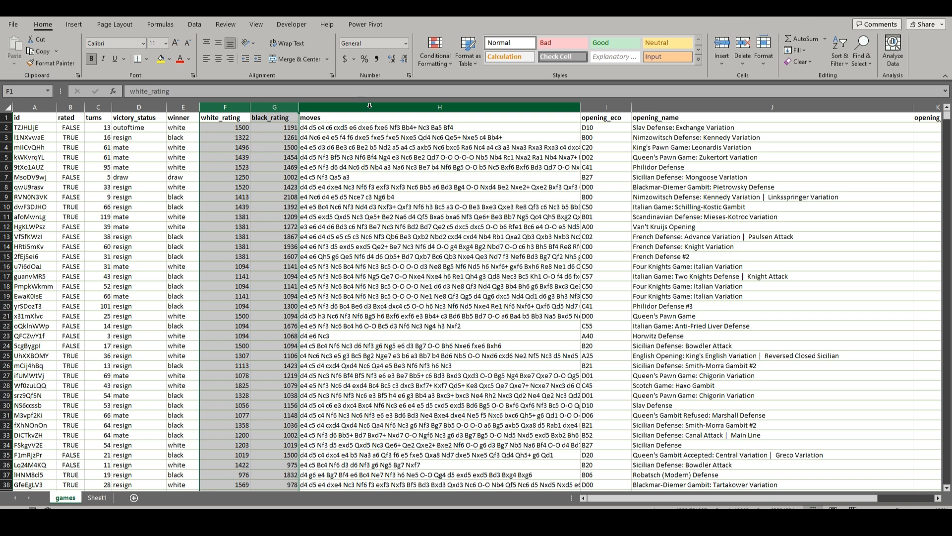
# Step: Narrow the moves column and delete the opening_eco column
pyautogui.moveTo(578, 113); pyautogui.dragTo(556, 113)
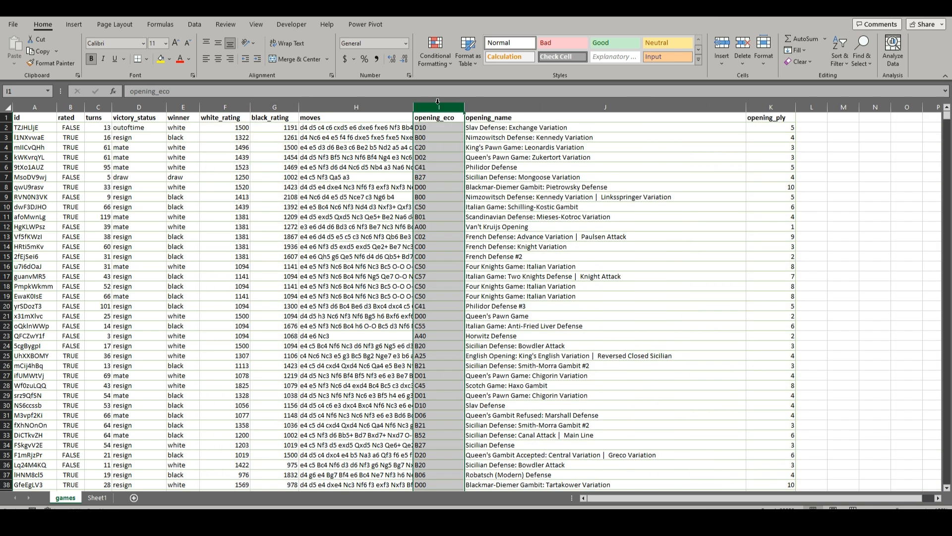
pyautogui.rightClick(438, 117)
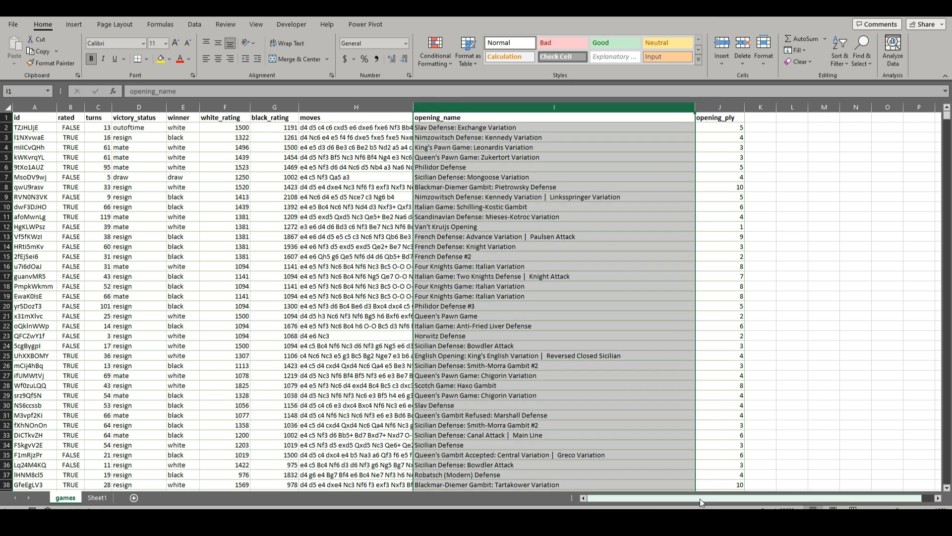
pyautogui.click(34, 157)
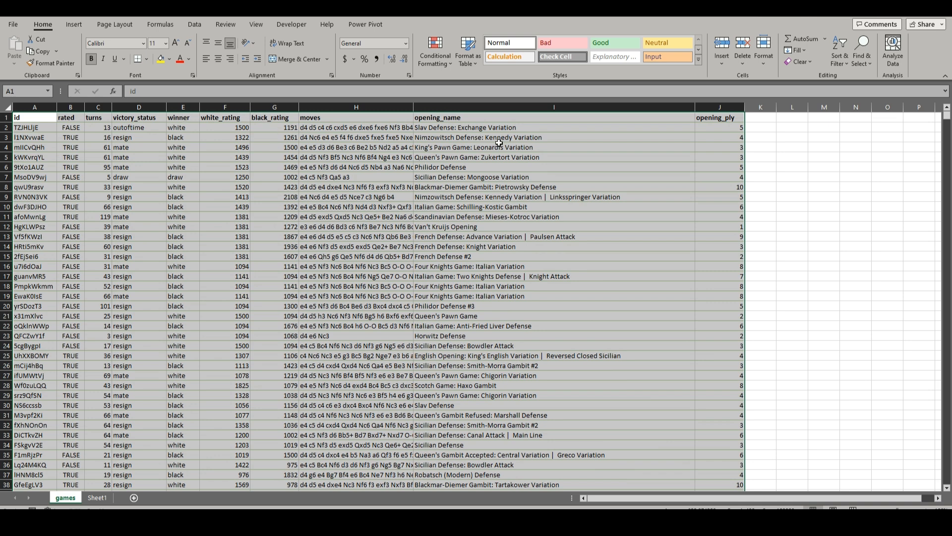
# Step: Select the first opening name in cell I2
pyautogui.click(552, 127)
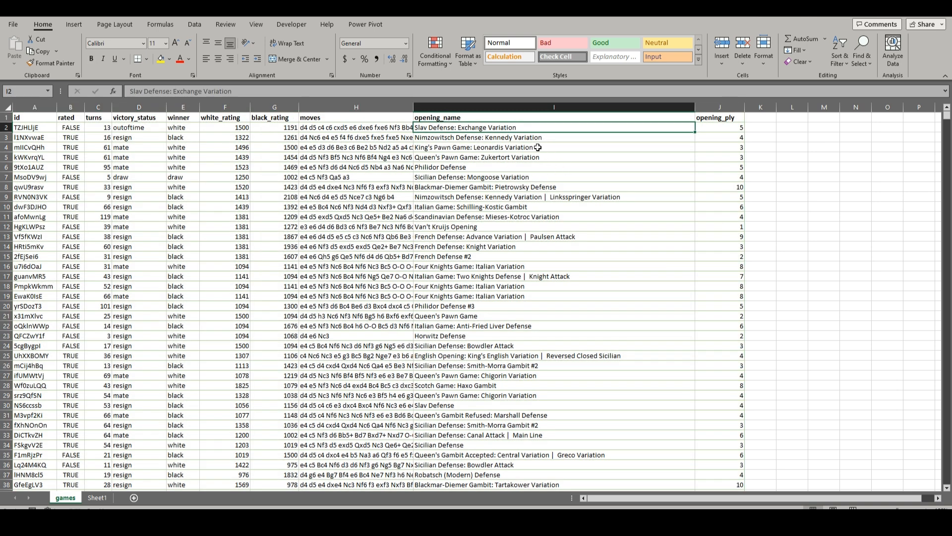
pyautogui.moveTo(778, 151)
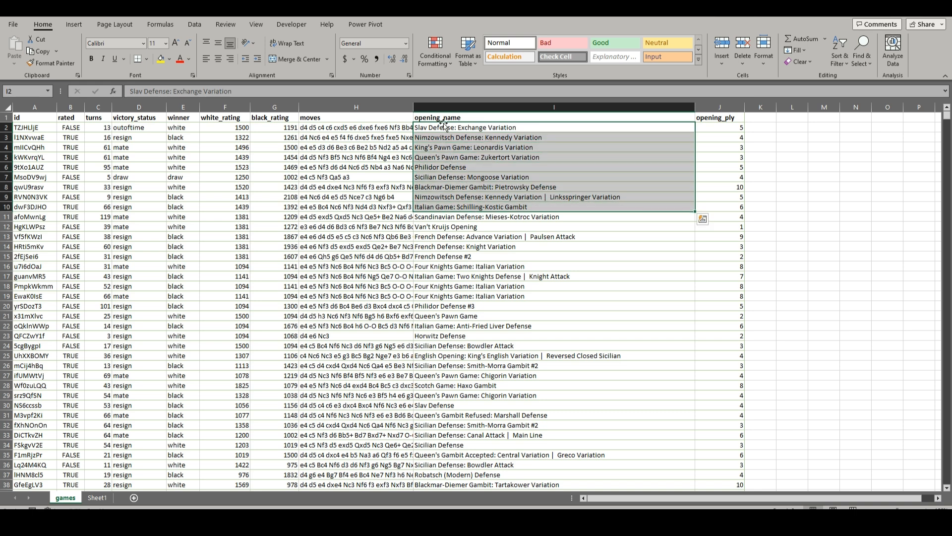
pyautogui.click(553, 127)
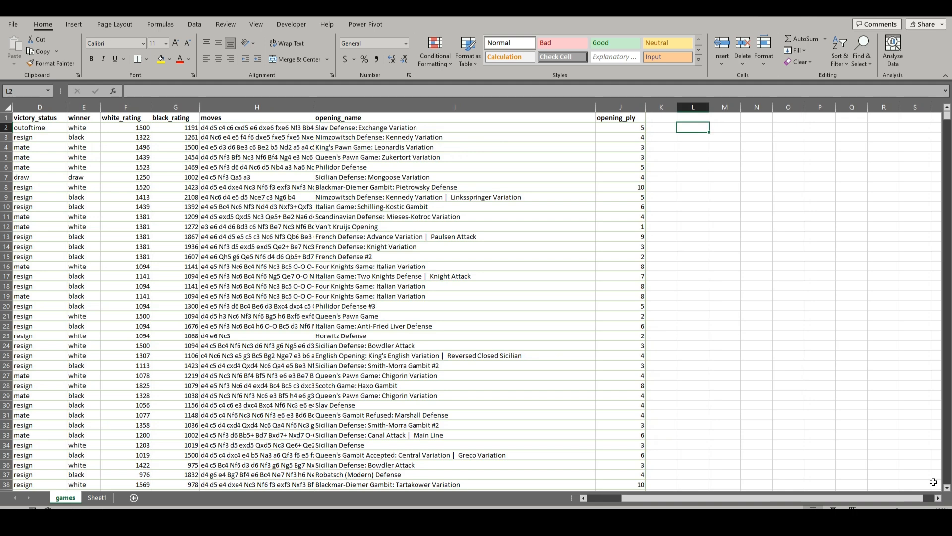
# Step: Enter =COUNTIF($I$2:$I$20059,I2) in L2, then =UNIQUE(I2:I20059) in K2
pyautogui.write('=coun')
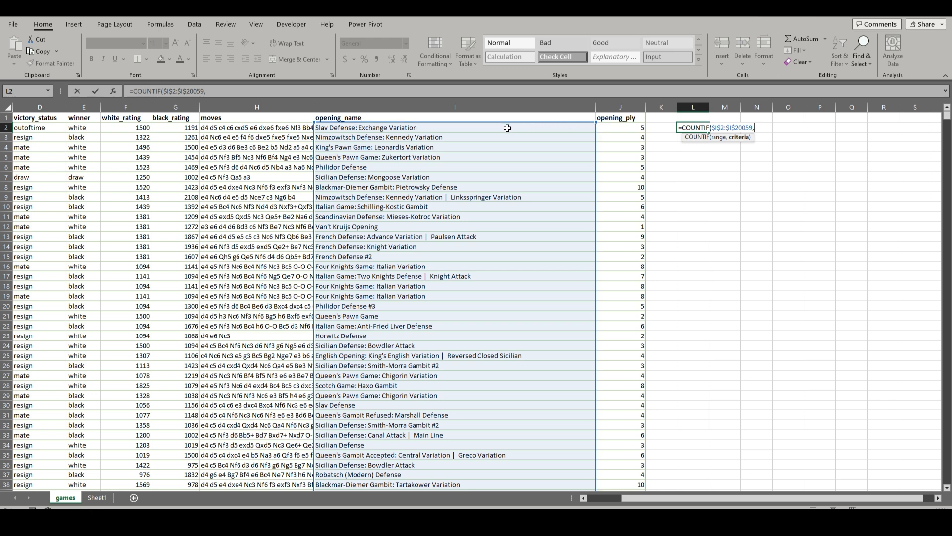
pyautogui.click(454, 127)
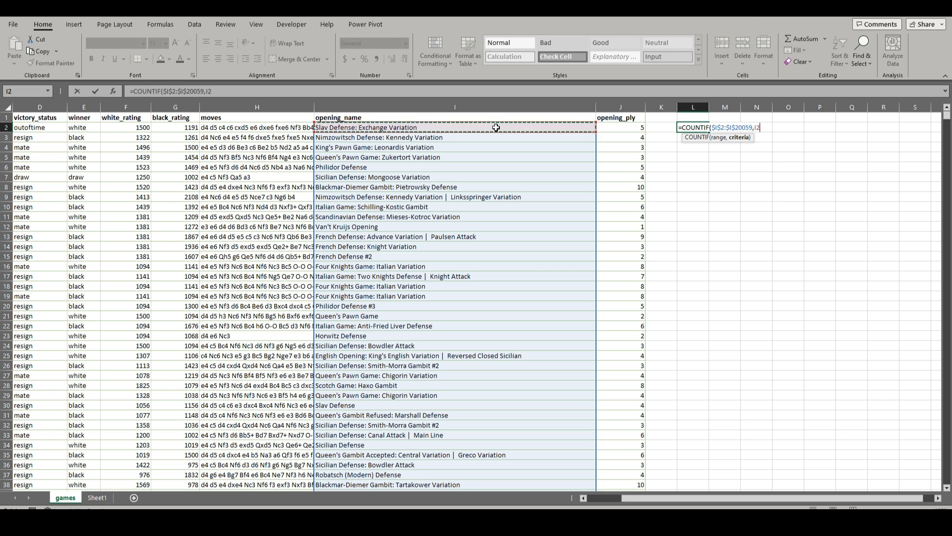
pyautogui.moveTo(660, 128)
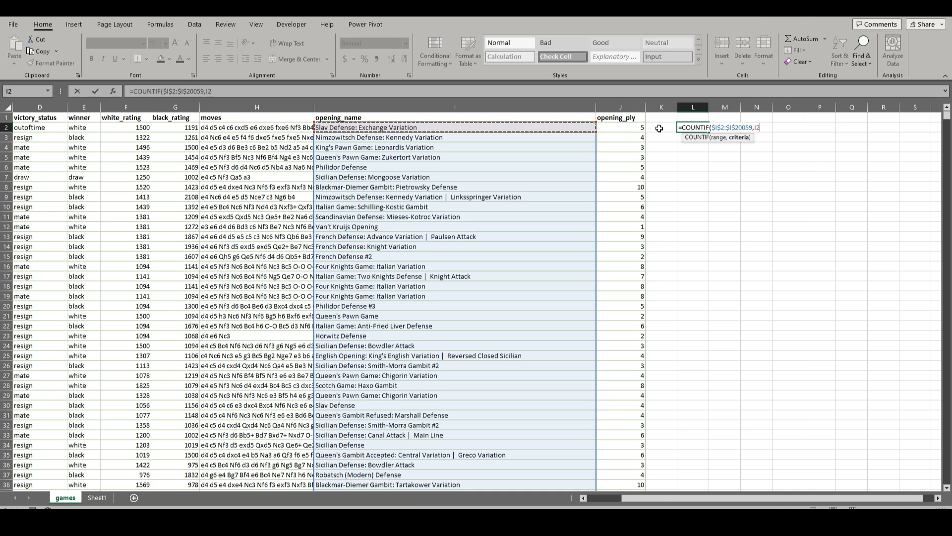
pyautogui.press('Enter')
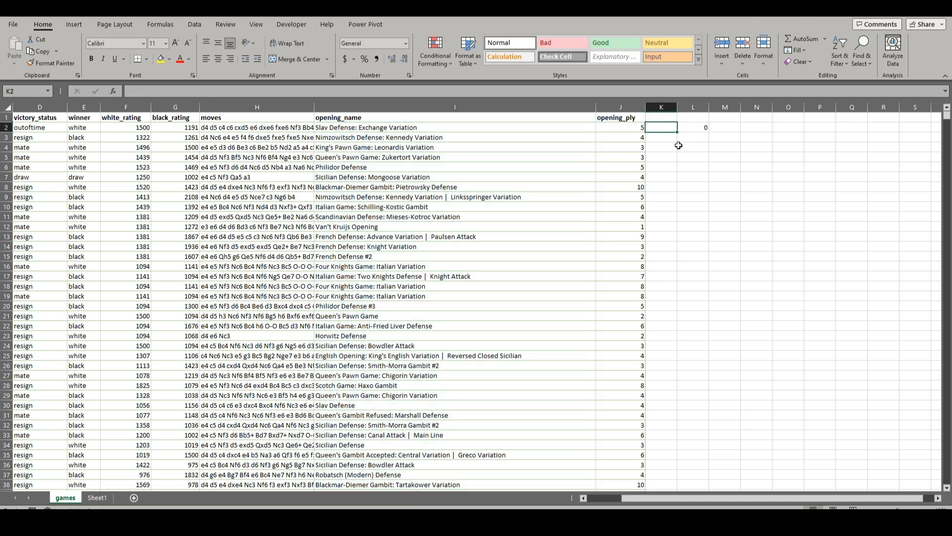
pyautogui.write('=uni')
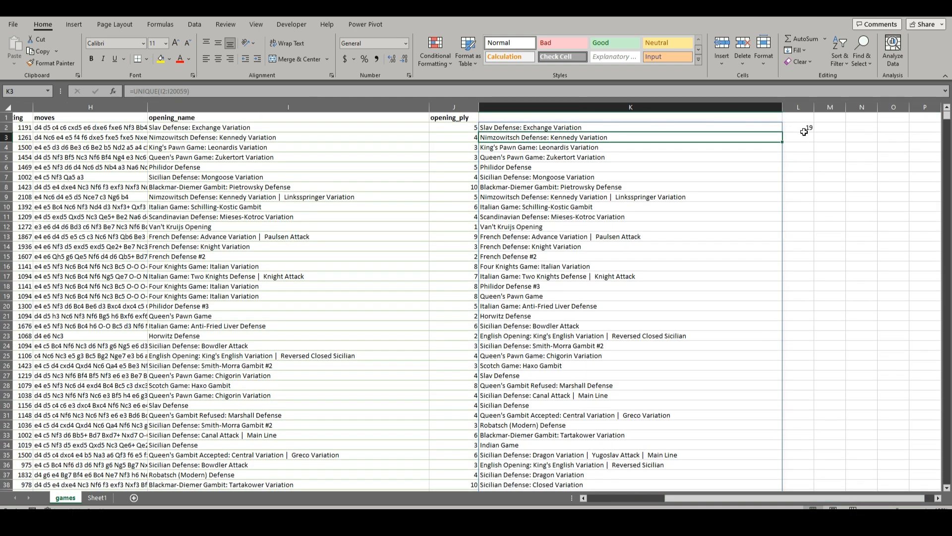
# Step: Fill the COUNTIF formula down the list, attempt a sort, and dismiss the array warning
pyautogui.click(798, 127)
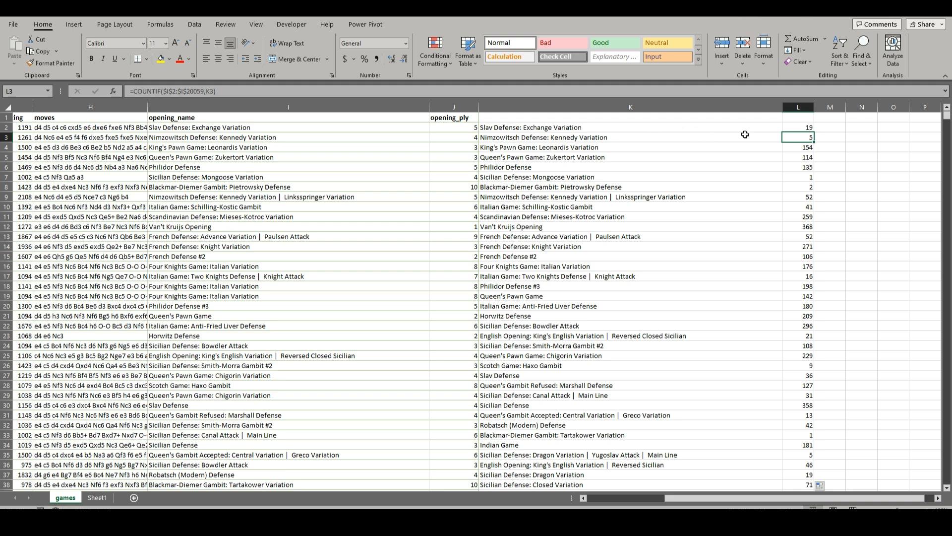
pyautogui.click(630, 117)
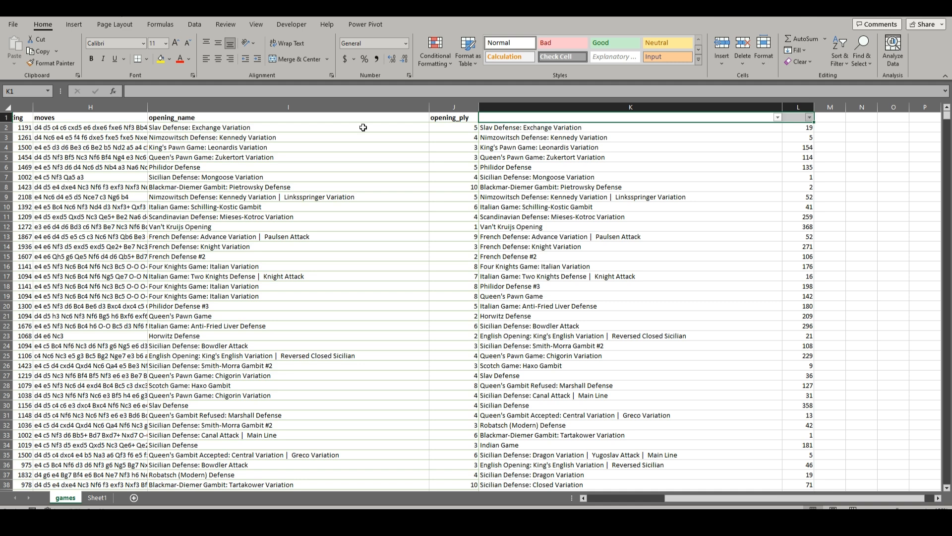
pyautogui.click(630, 127)
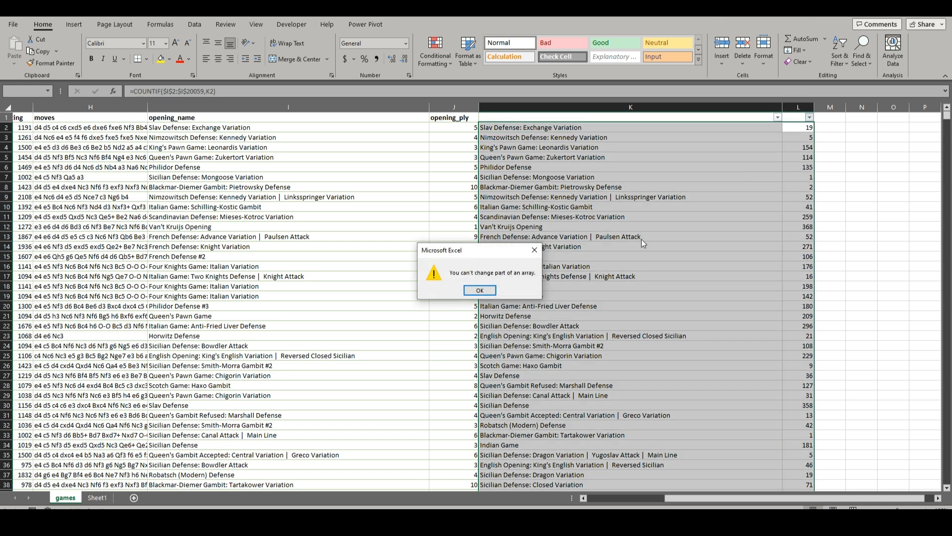
pyautogui.click(479, 290)
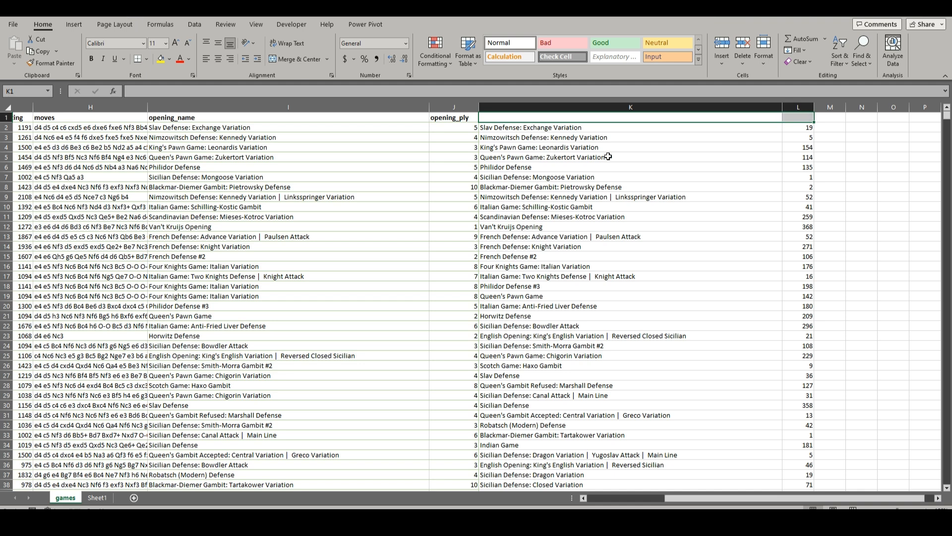
# Step: Paste the opening names as values into a new column, repoint COUNTIF, and delete the UNIQUE column
pyautogui.rightClick(798, 107)
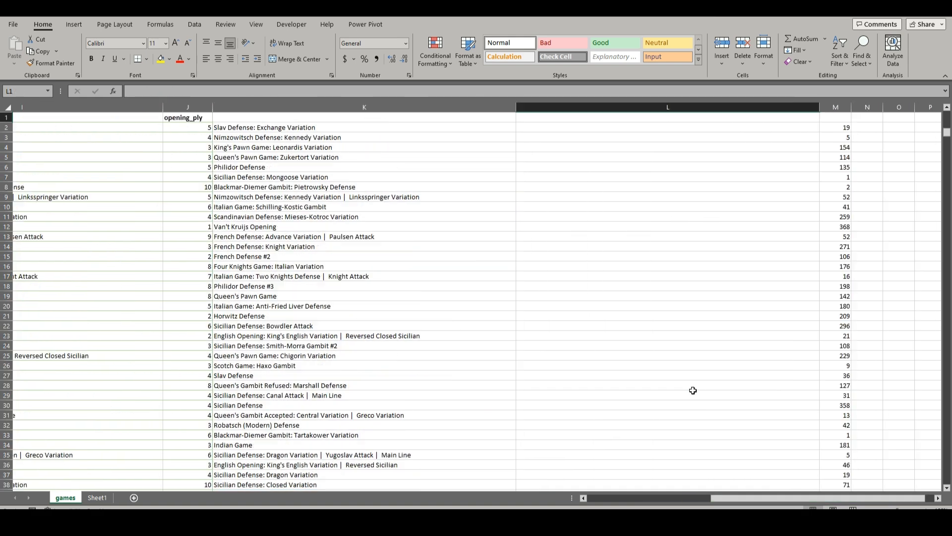
pyautogui.rightClick(668, 127)
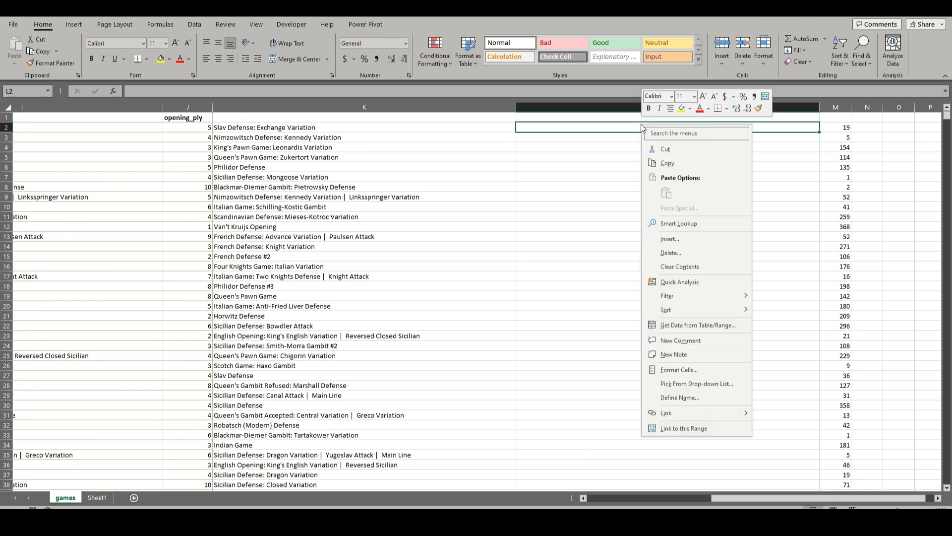
pyautogui.click(435, 135)
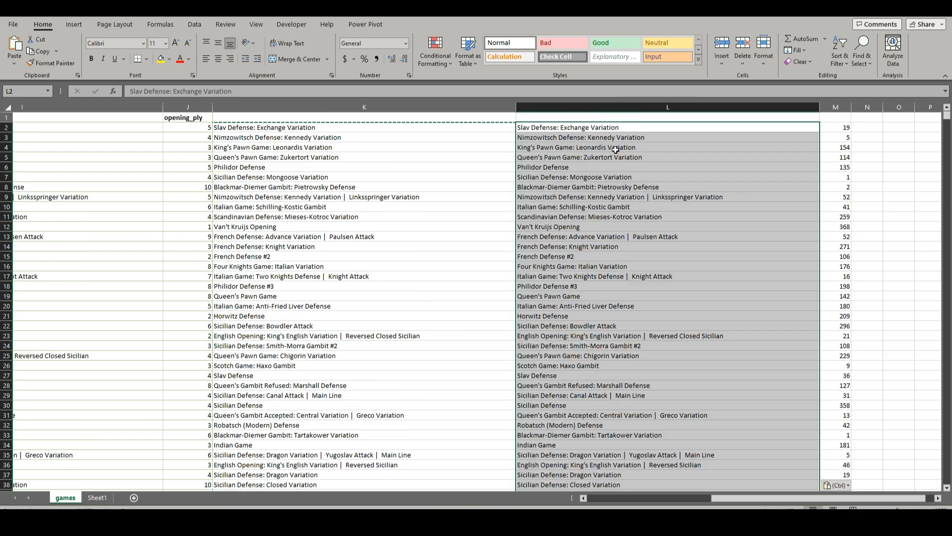
pyautogui.click(835, 127)
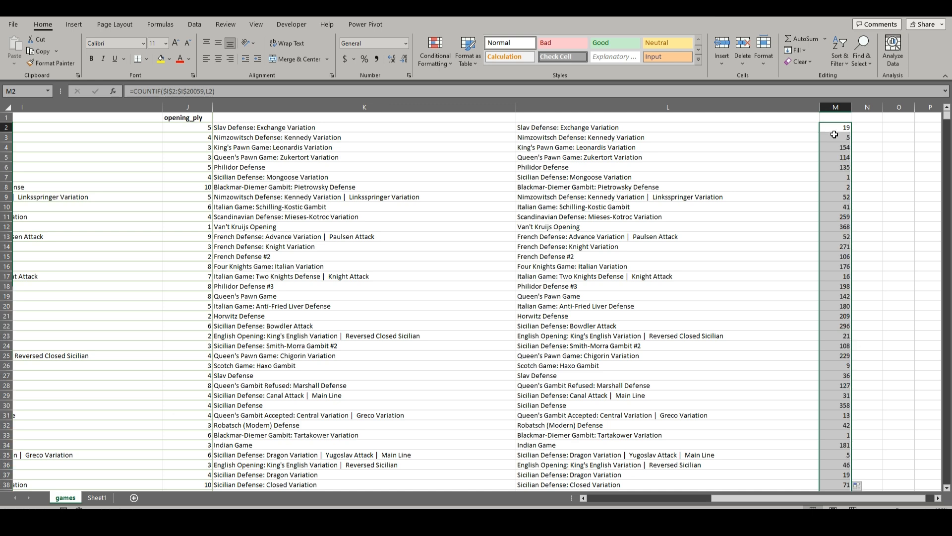
pyautogui.rightClick(363, 107)
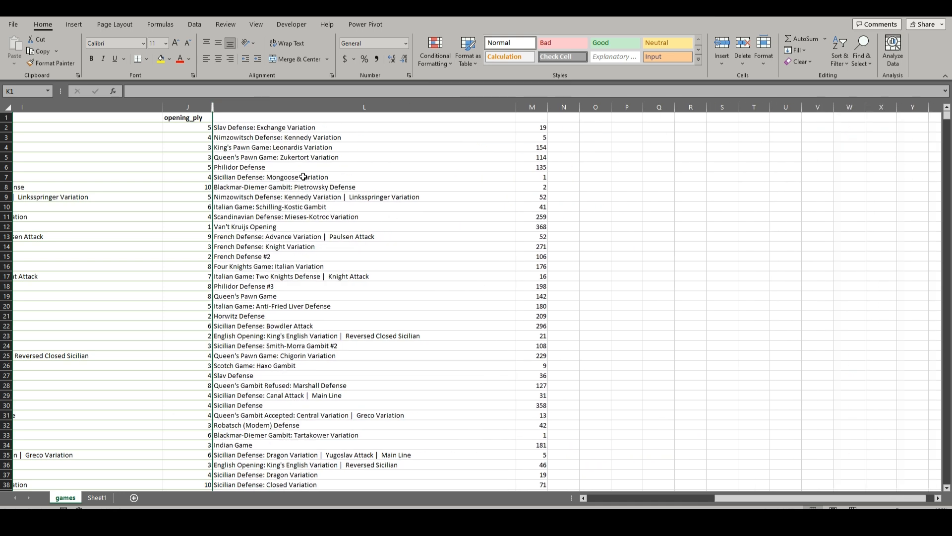
# Step: Filter the list, sort play counts largest to smallest, and start typing 'Opening Name'
pyautogui.click(363, 107)
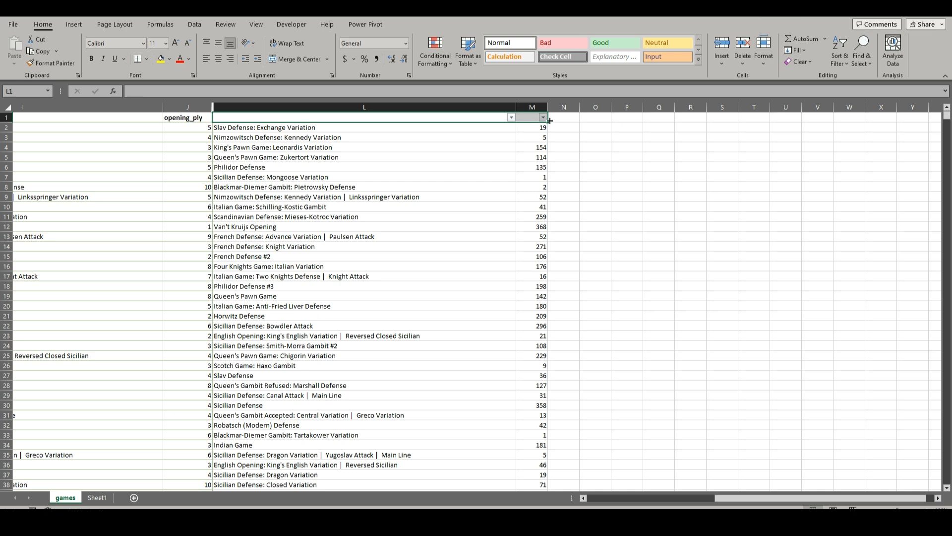
pyautogui.click(541, 117)
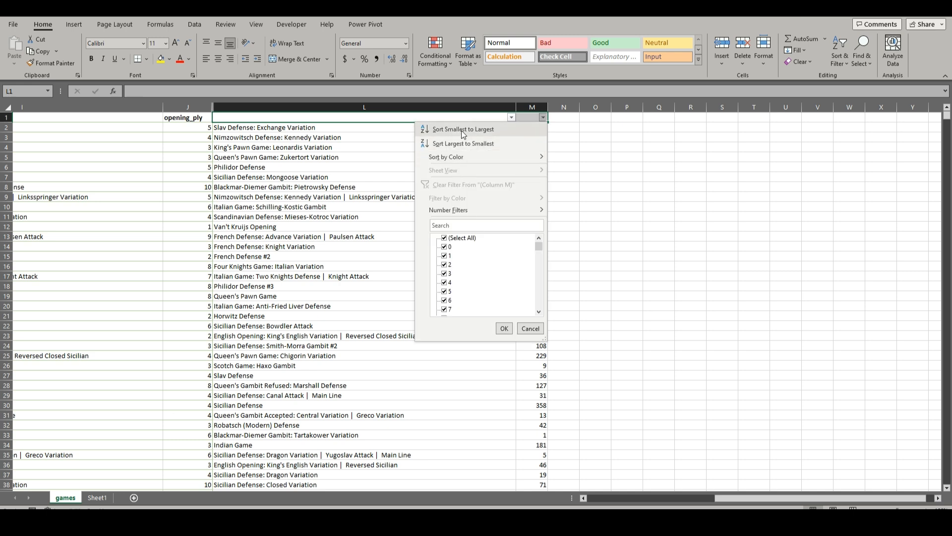
pyautogui.click(462, 143)
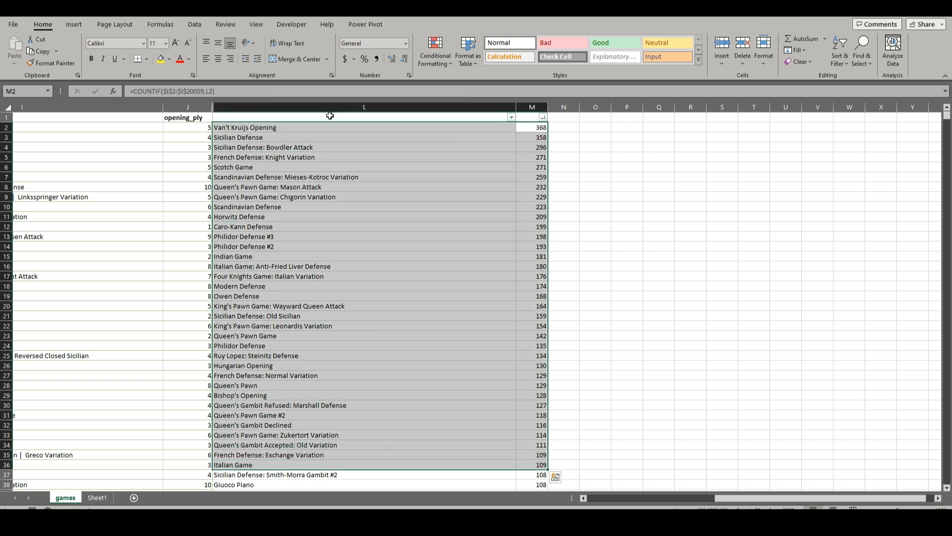
pyautogui.write('Opening Name')
pyautogui.click(532, 117)
pyautogui.write('Amount of times played')
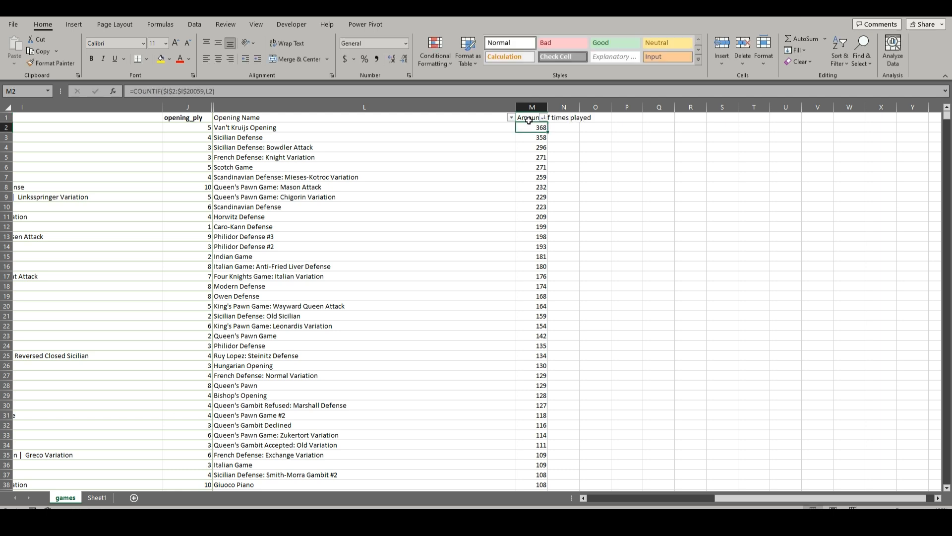
# Step: Widen column M to fit the 'Amount of times played' header
pyautogui.moveTo(547, 107); pyautogui.dragTo(602, 107)
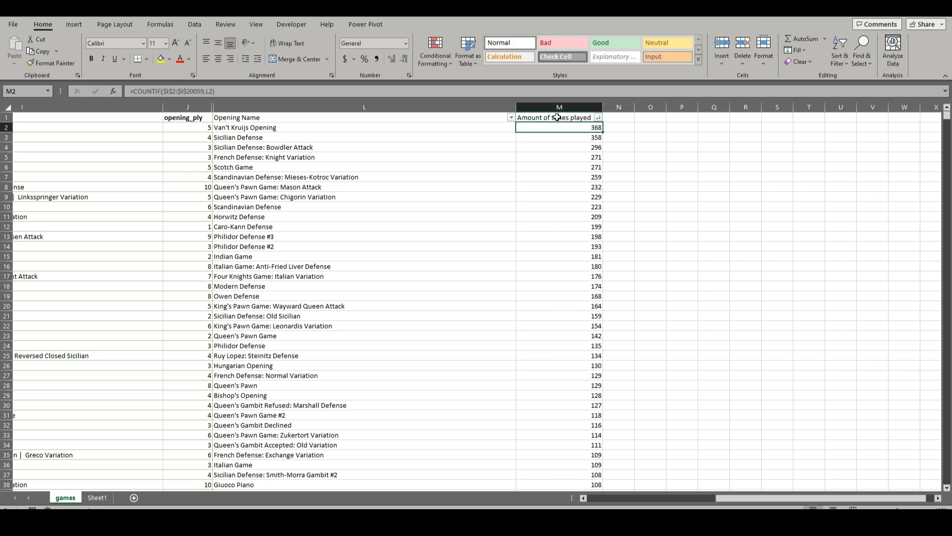